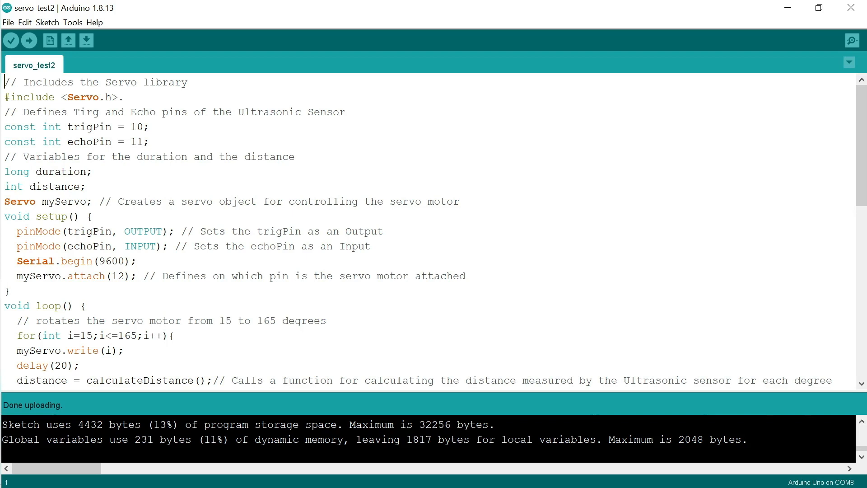
# - Show the Tools > Port list and confirm COM8 is the checked port
pyautogui.click(11, 40)
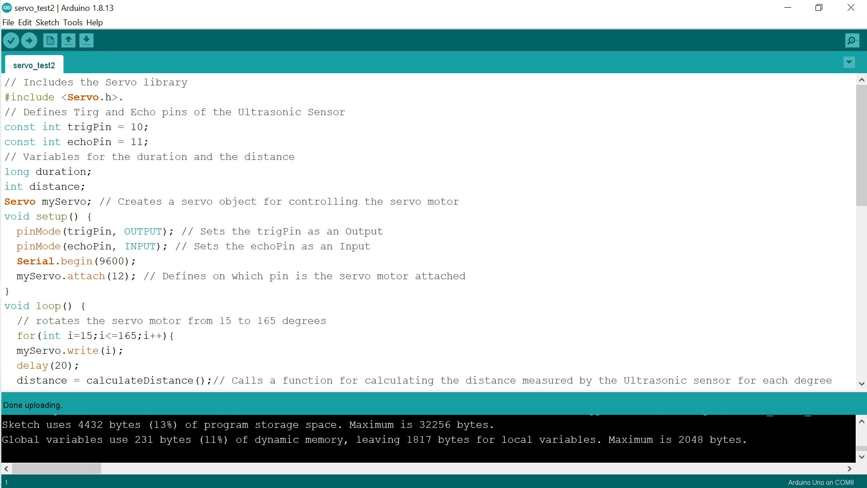
pyautogui.click(72, 22)
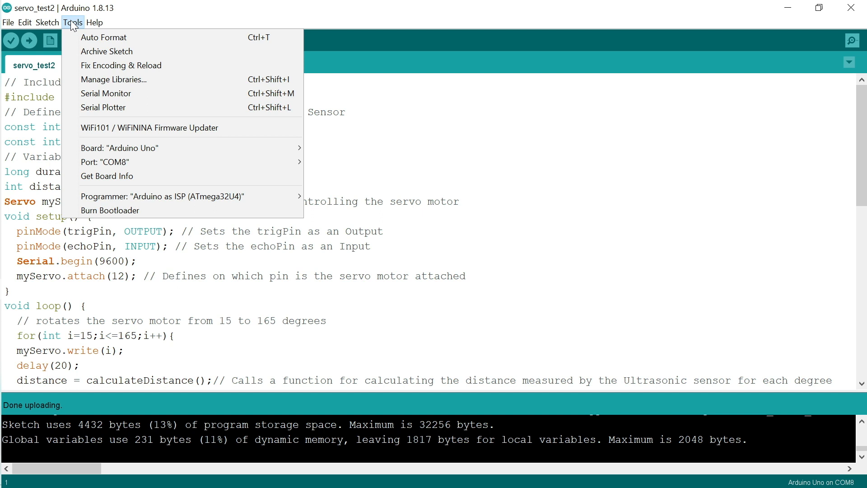
pyautogui.click(105, 162)
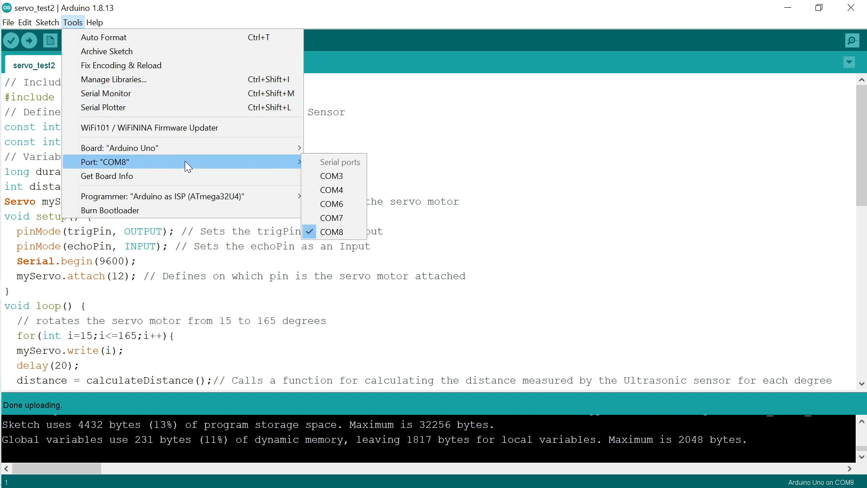
pyautogui.moveTo(284, 170)
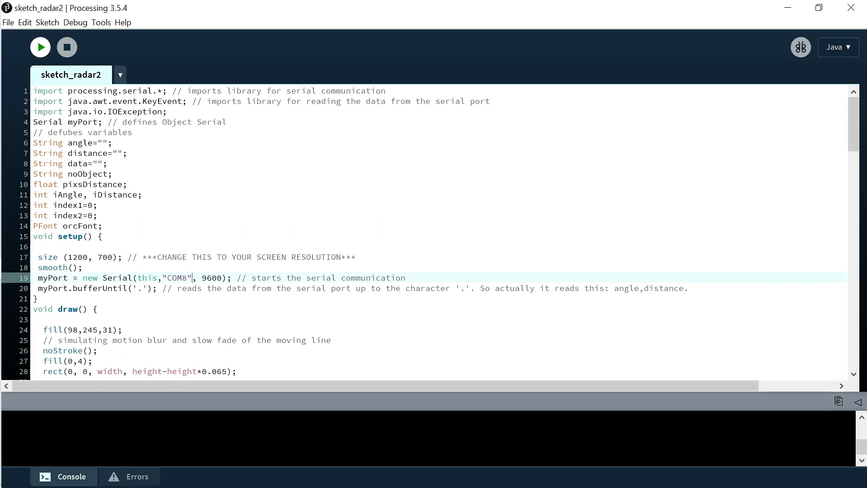
# - Check the COM8 port name on line 19, then run sketch_radar2
pyautogui.doubleClick(178, 278)
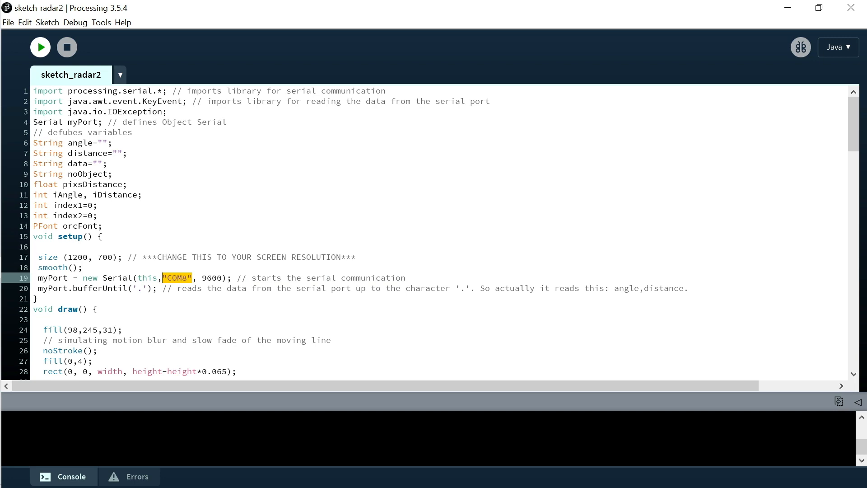
pyautogui.scroll(-3)
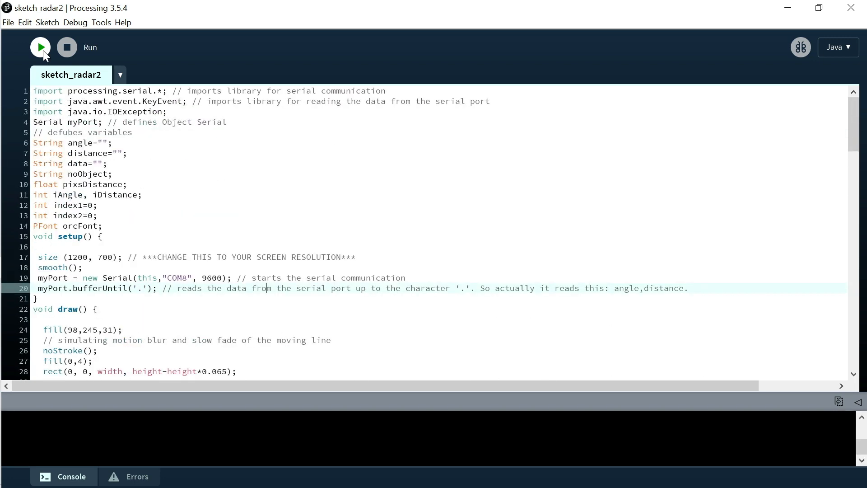
pyautogui.click(40, 47)
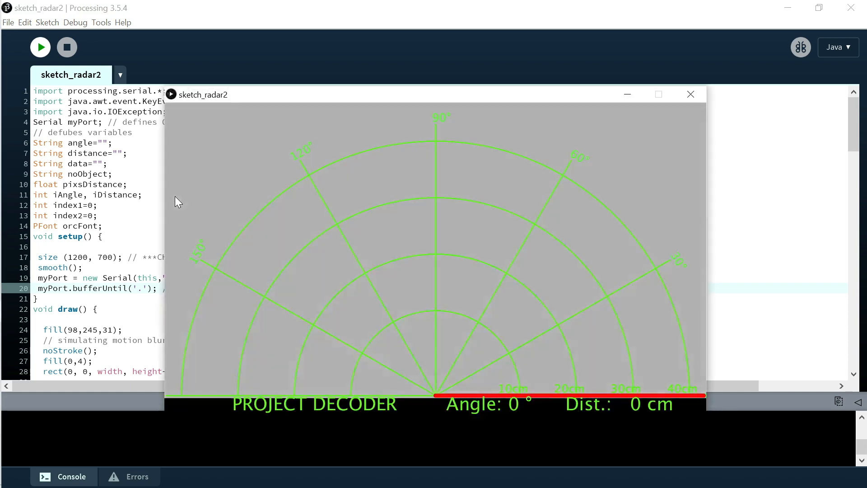